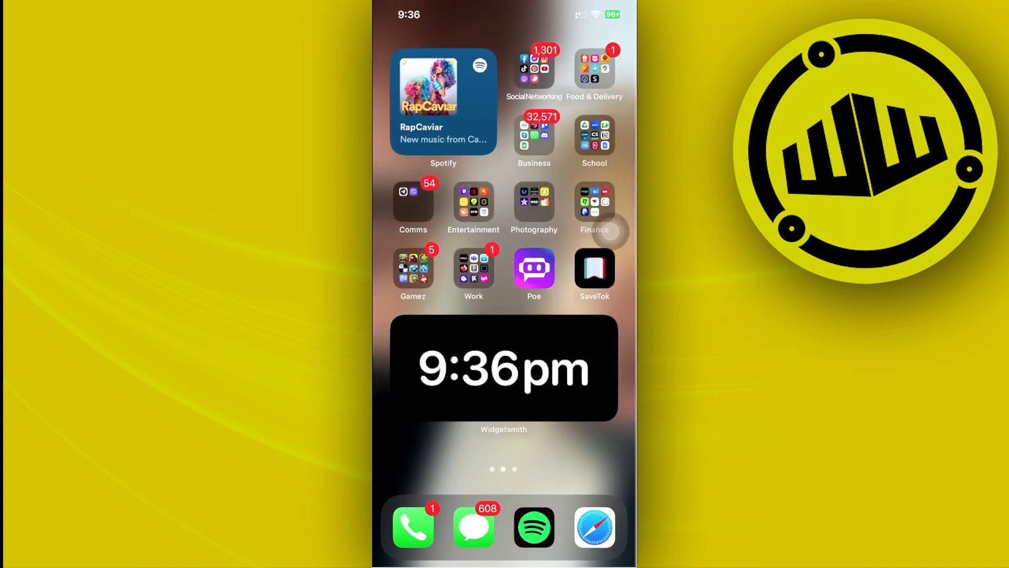
Launch Facebook from the Social Networking folder on the Home Screen
left_click(533, 71)
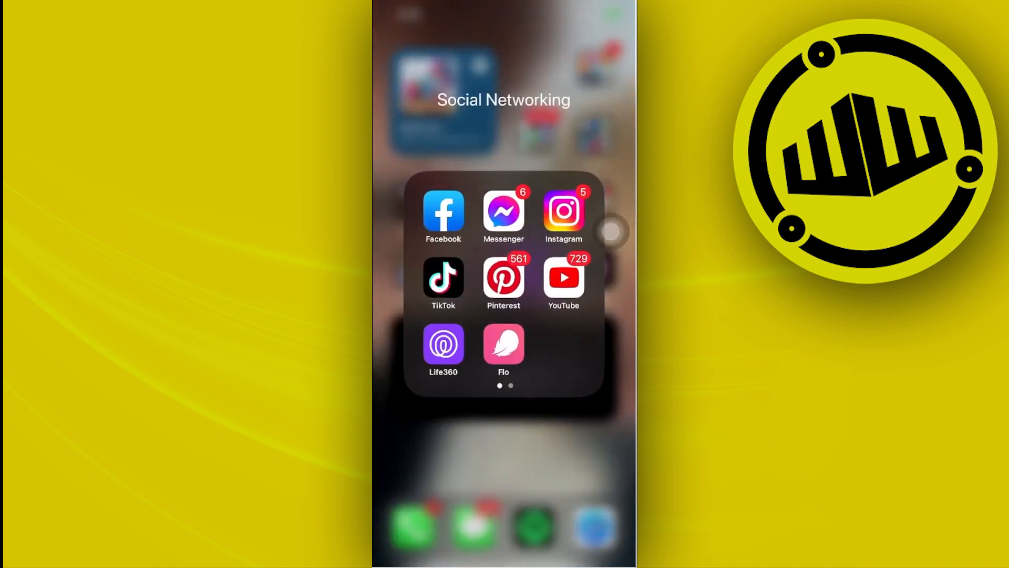
left_click(443, 212)
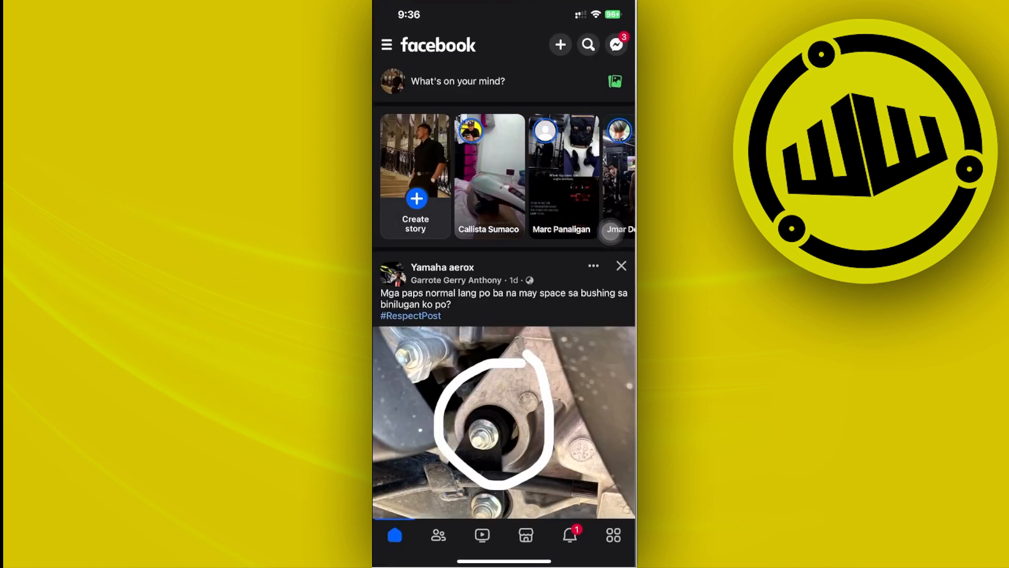
Reach Settings & privacy via the Menu gear icon and scroll down to the Your information section
left_click(613, 534)
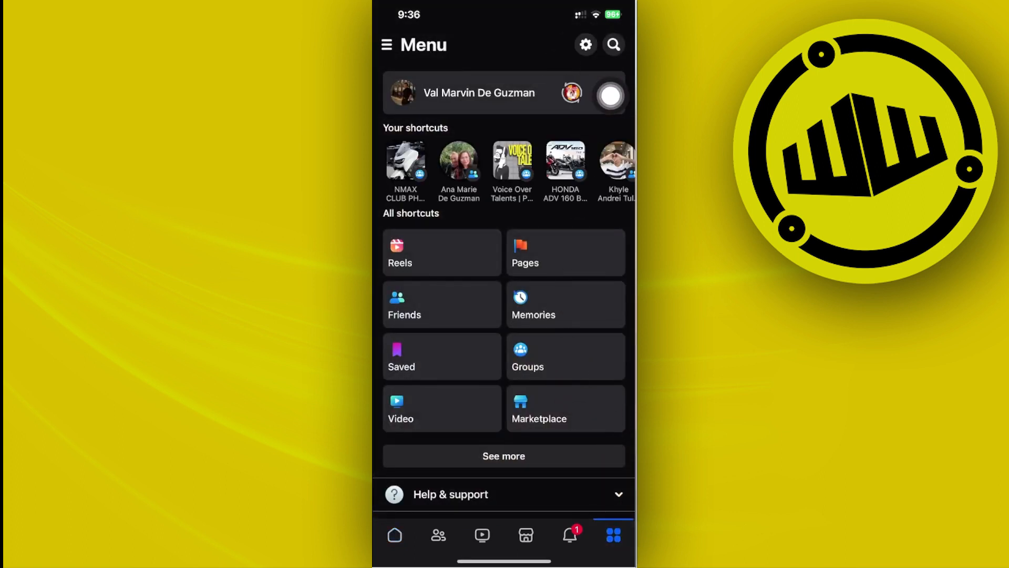
left_click(584, 44)
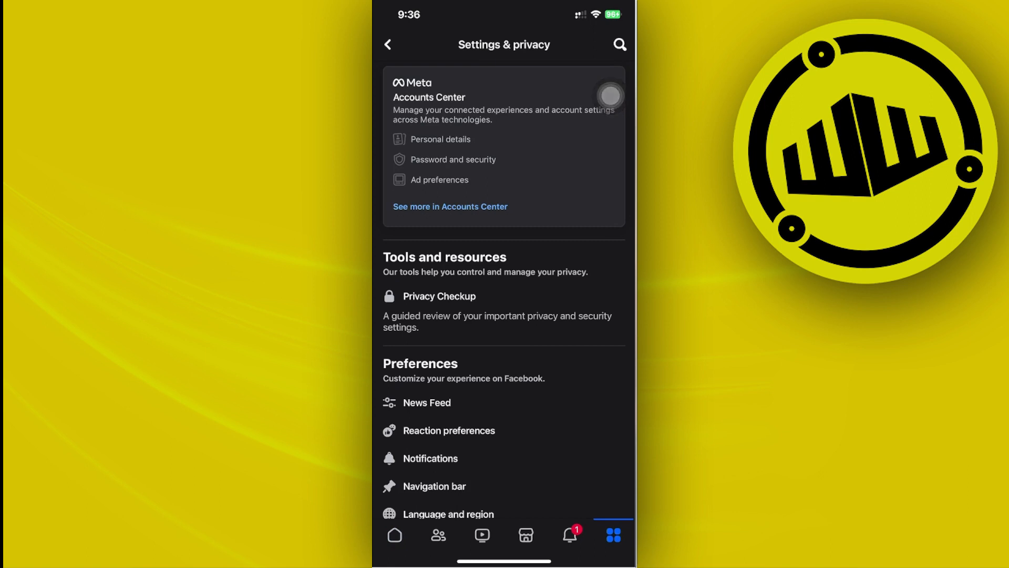
scroll("down", 3)
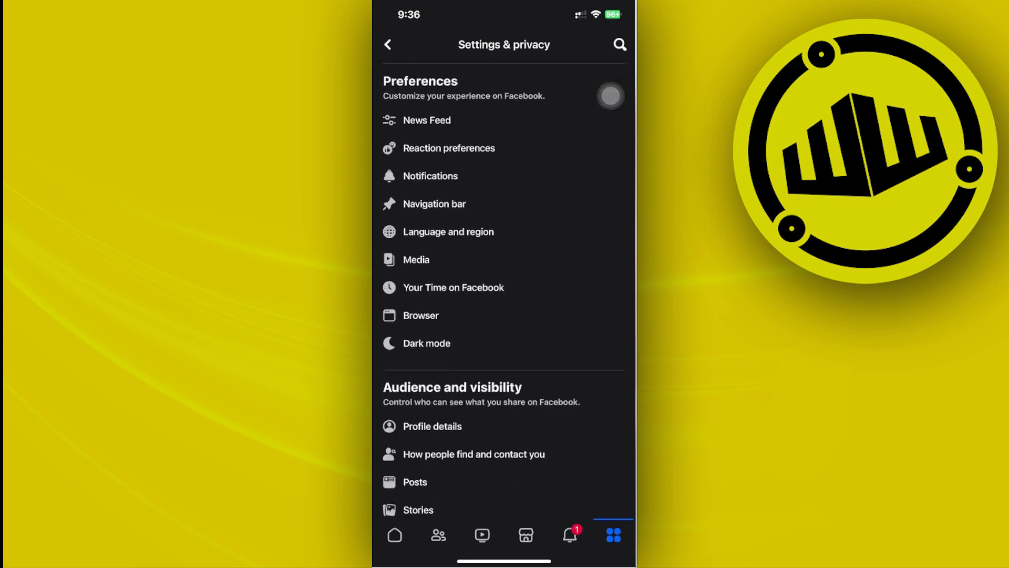
scroll("down", 3)
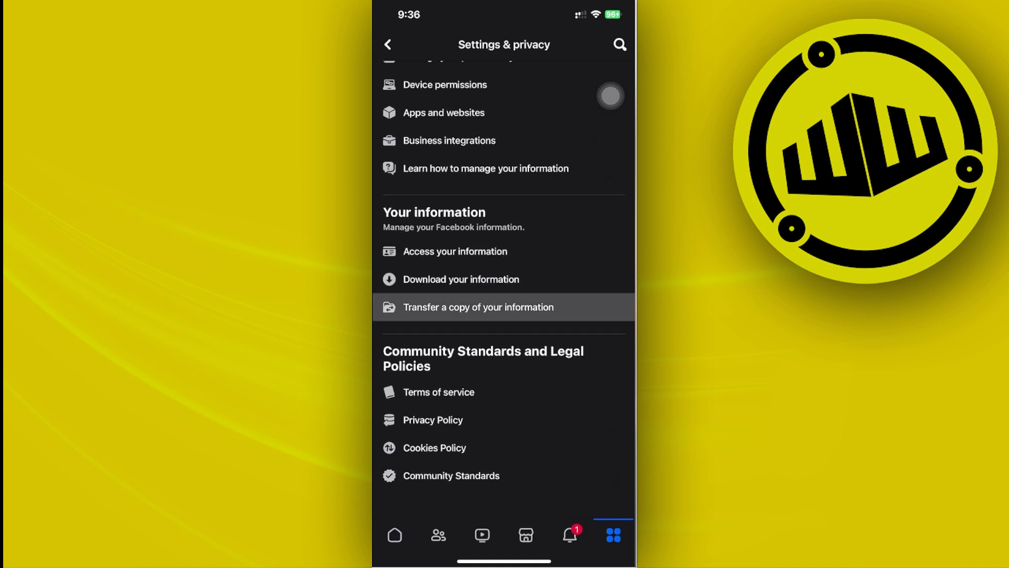
scroll("down", 3)
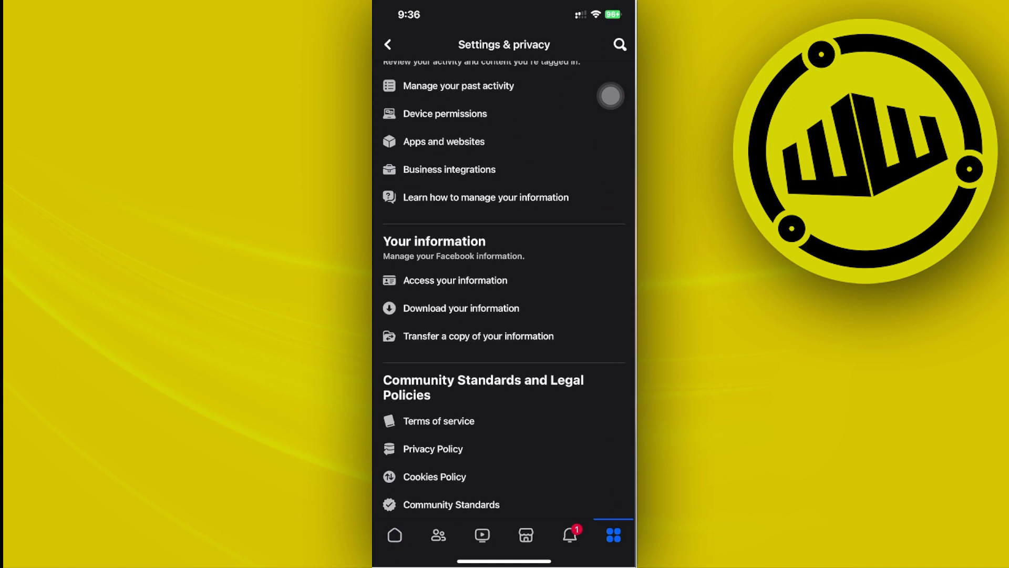
Search settings for "Two factor" and bring up the Two-factor authentication page
left_click(617, 44)
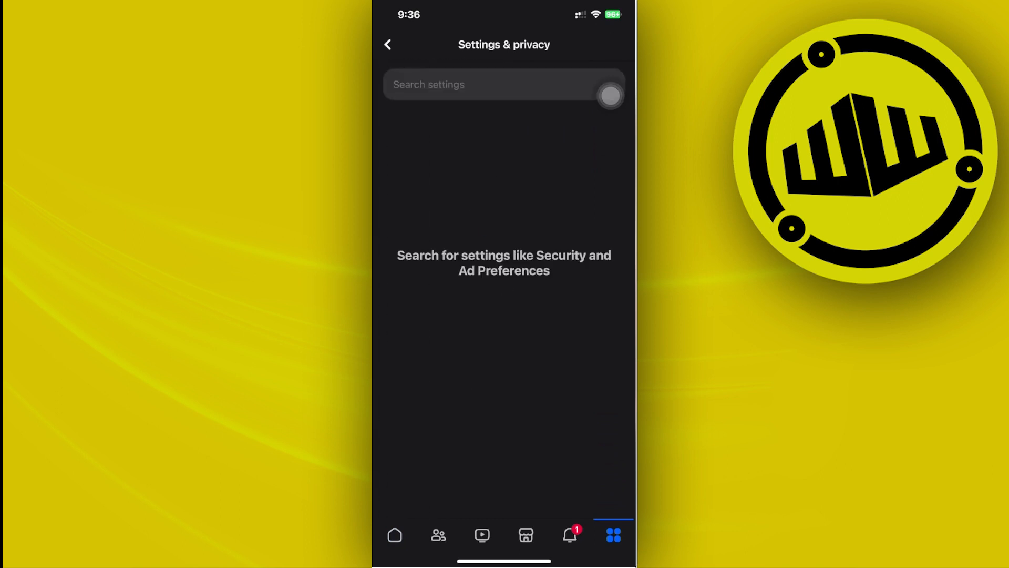
type("Tw")
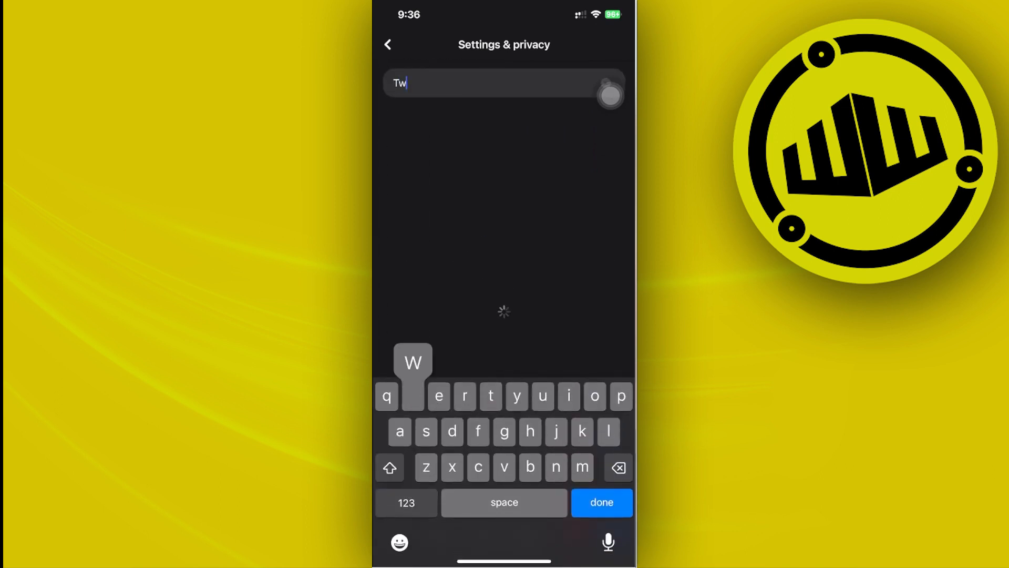
type("o")
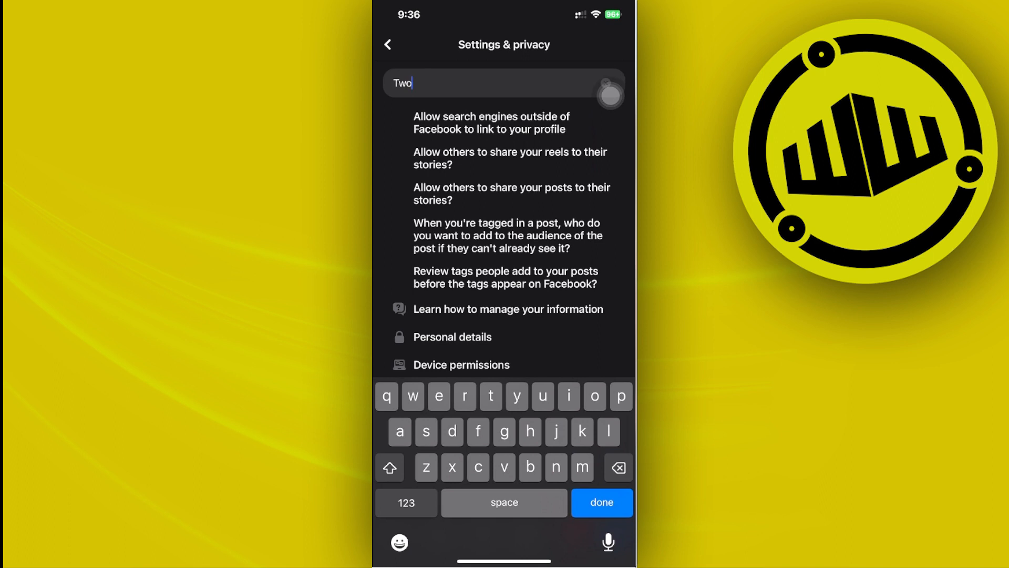
type("factor")
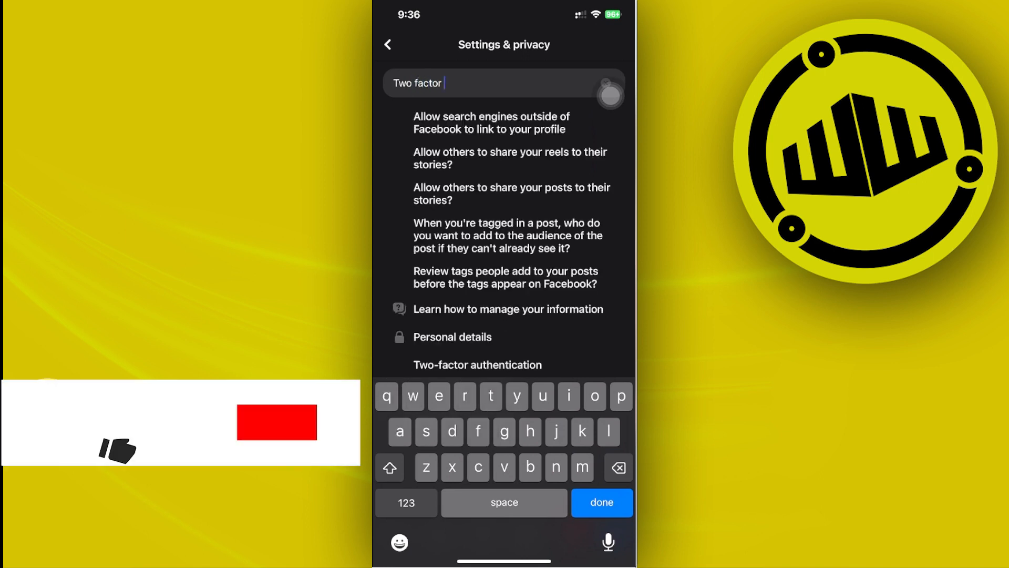
left_click(601, 502)
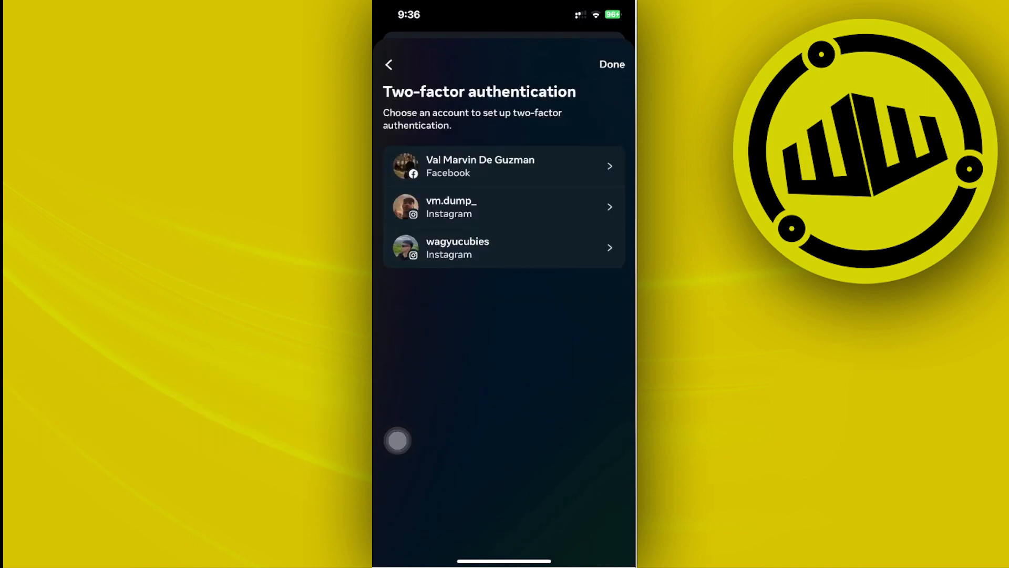
Choose the Facebook account's two-factor settings and focus the empty password re-entry field
left_click(504, 165)
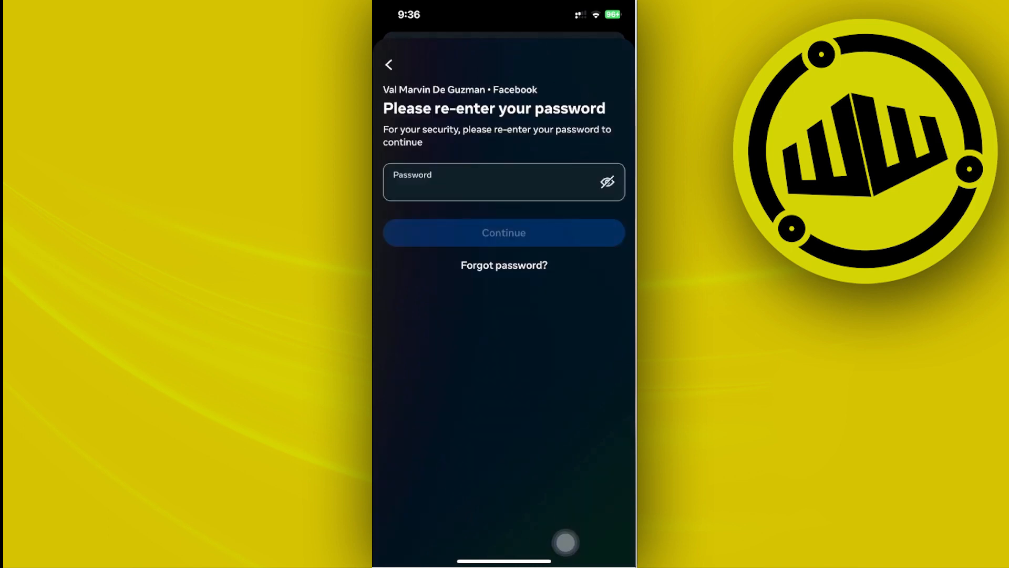
left_click(486, 182)
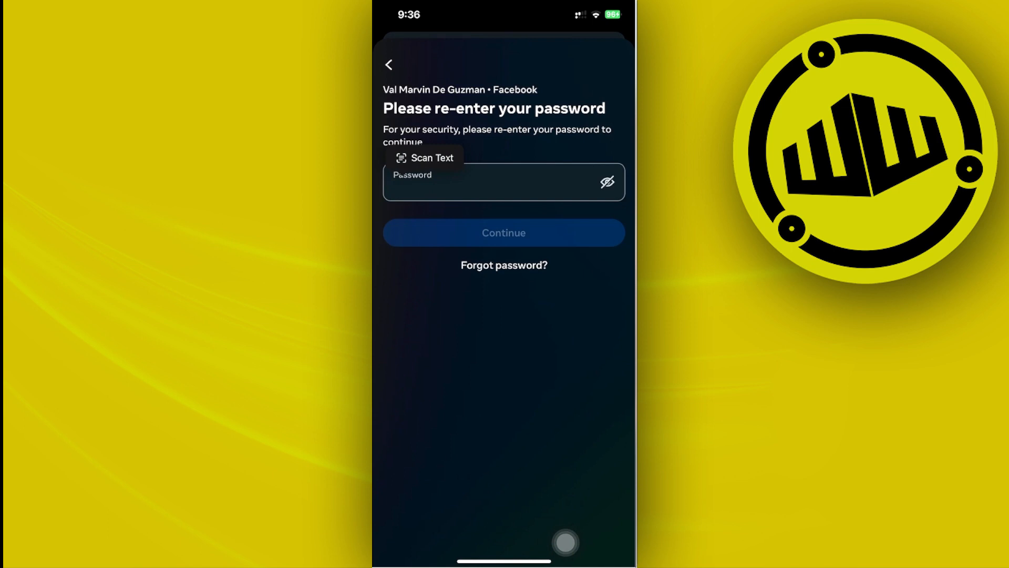